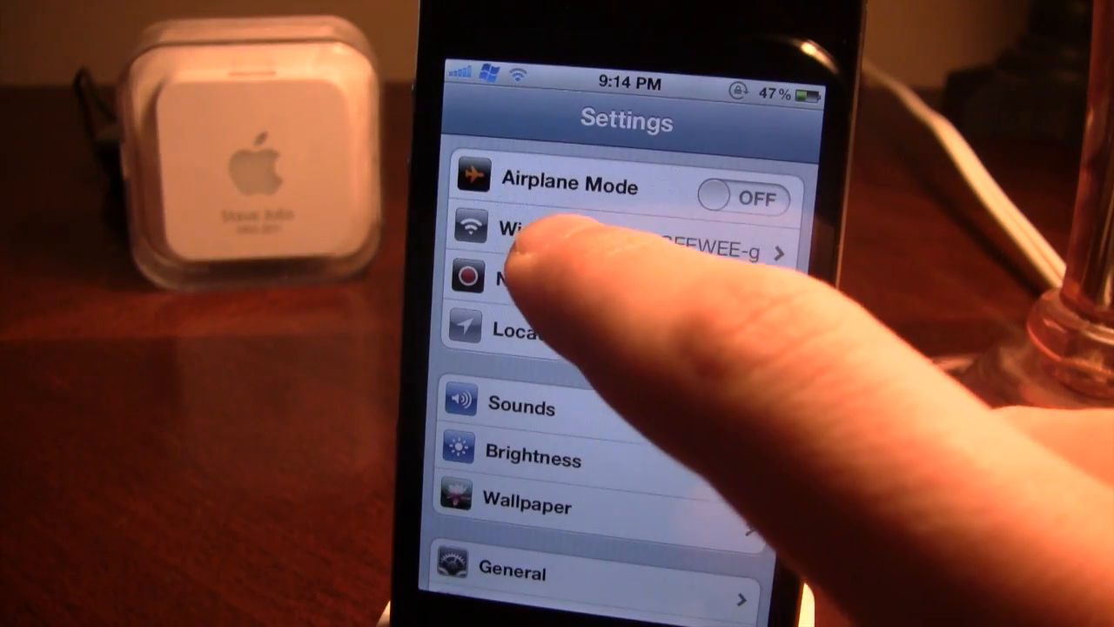
- Check in iOS Settings that Wi-Fi is on and joined to SEEWEE-g
left_click(566, 231)
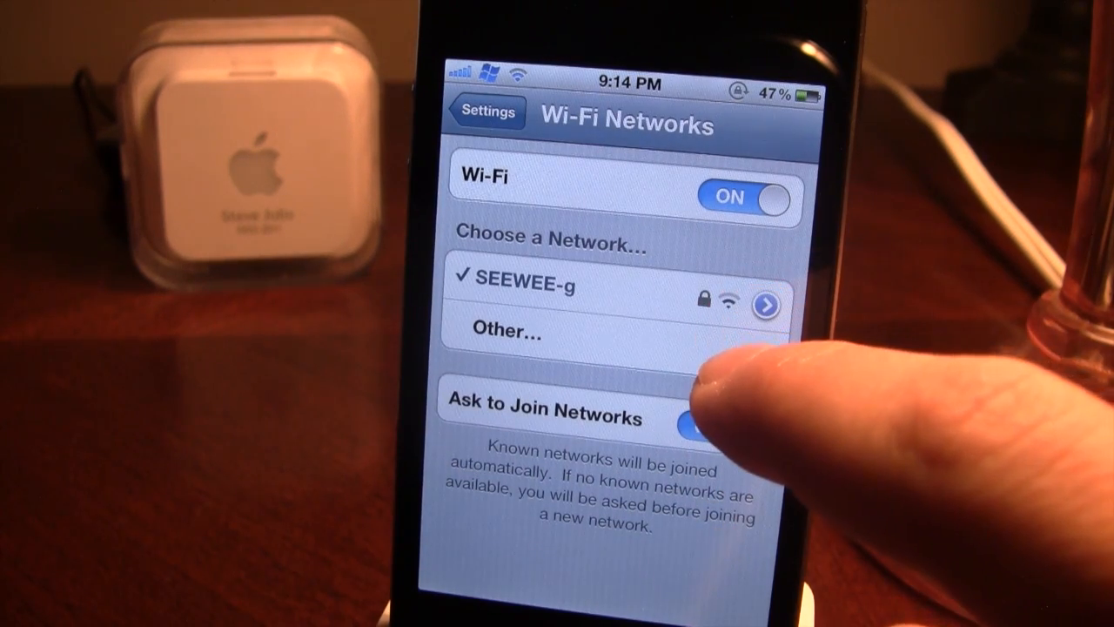
left_click(713, 426)
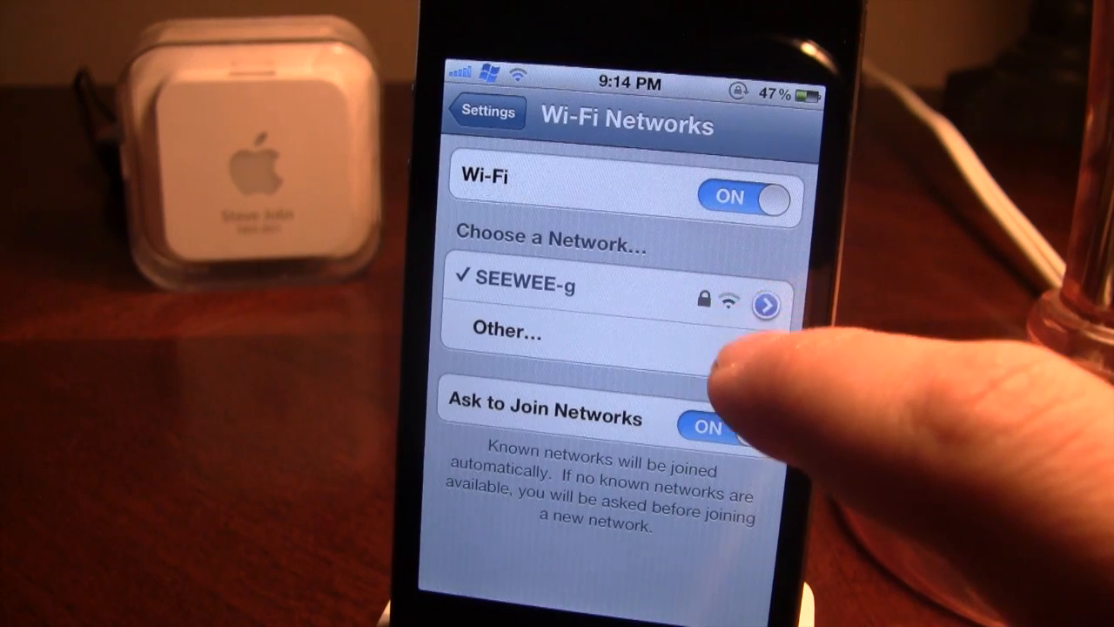
left_click(765, 305)
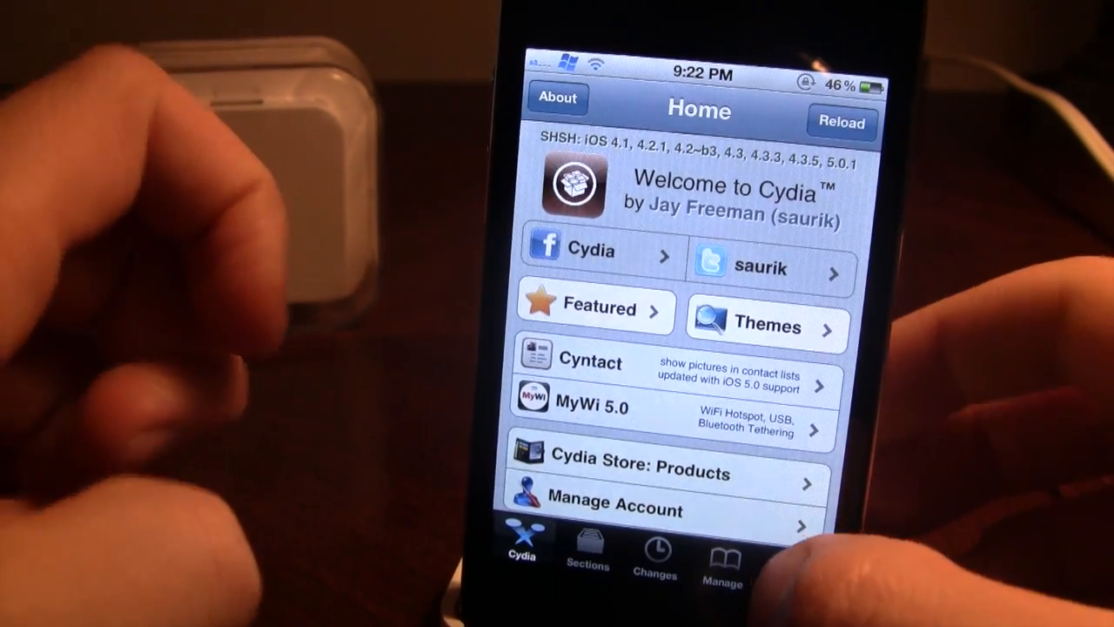
- Search Cydia for 'Openssh' and open the OpenSSH package result
left_click(788, 554)
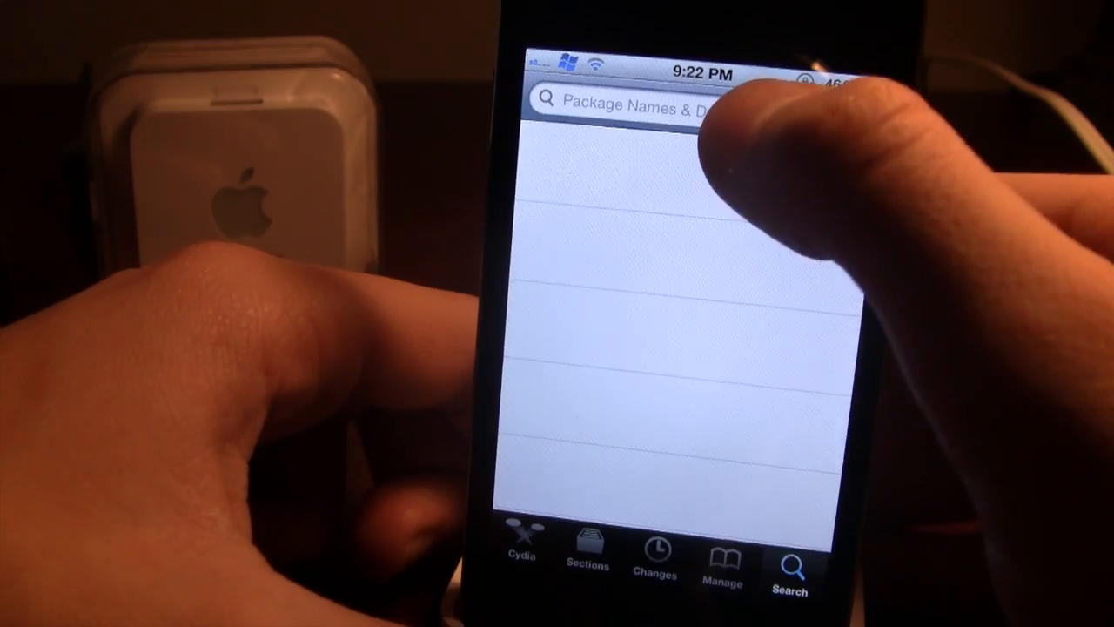
type("Open")
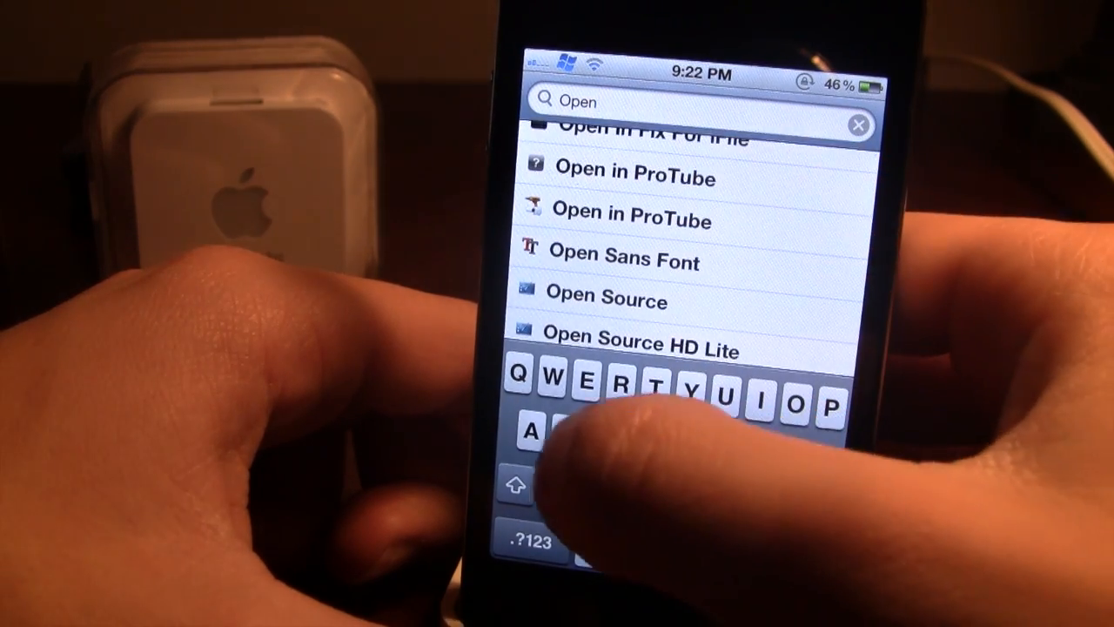
type("ss")
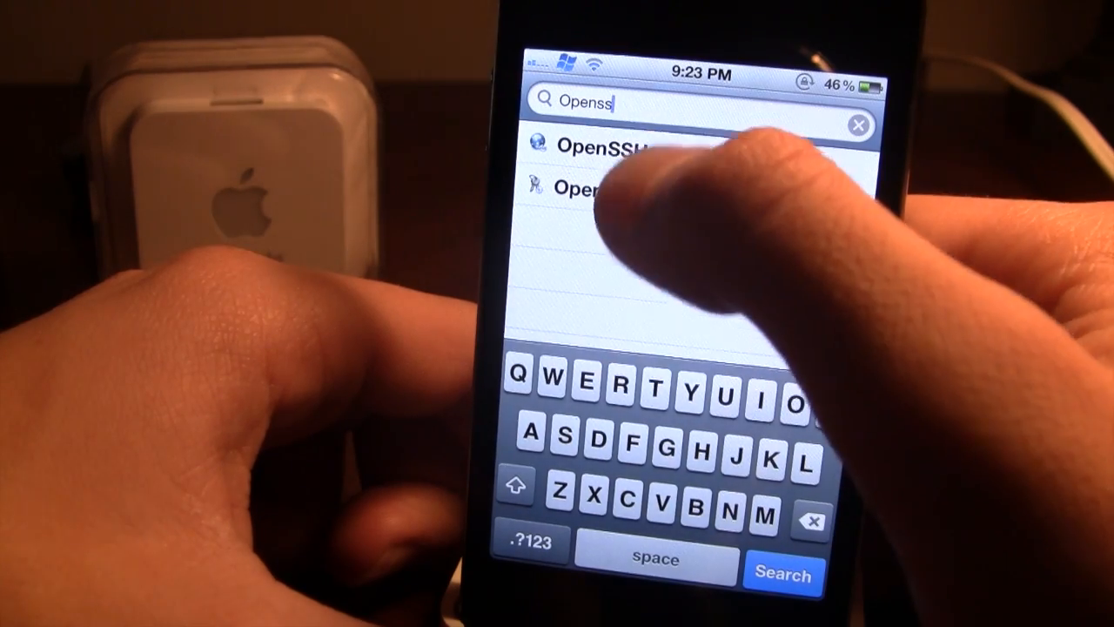
left_click(600, 146)
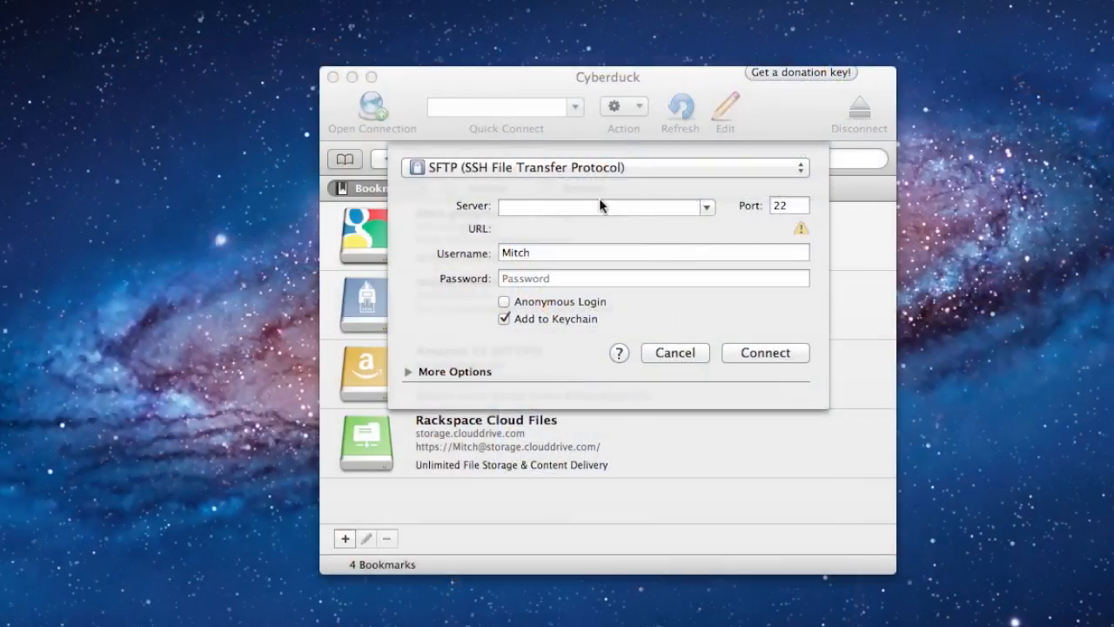
left_click(600, 208)
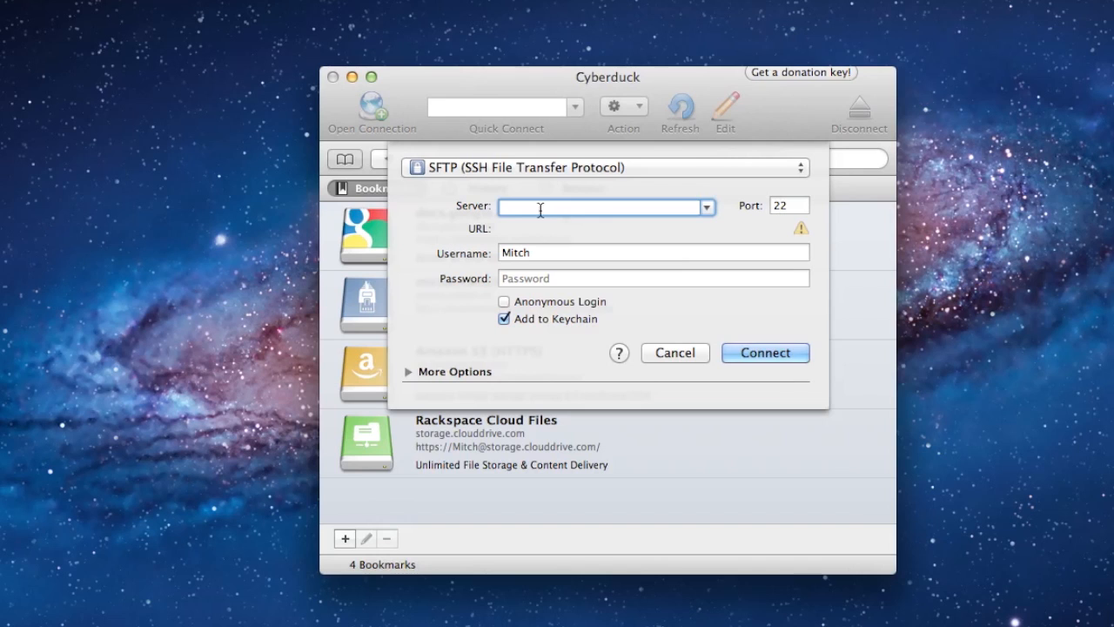
type("192")
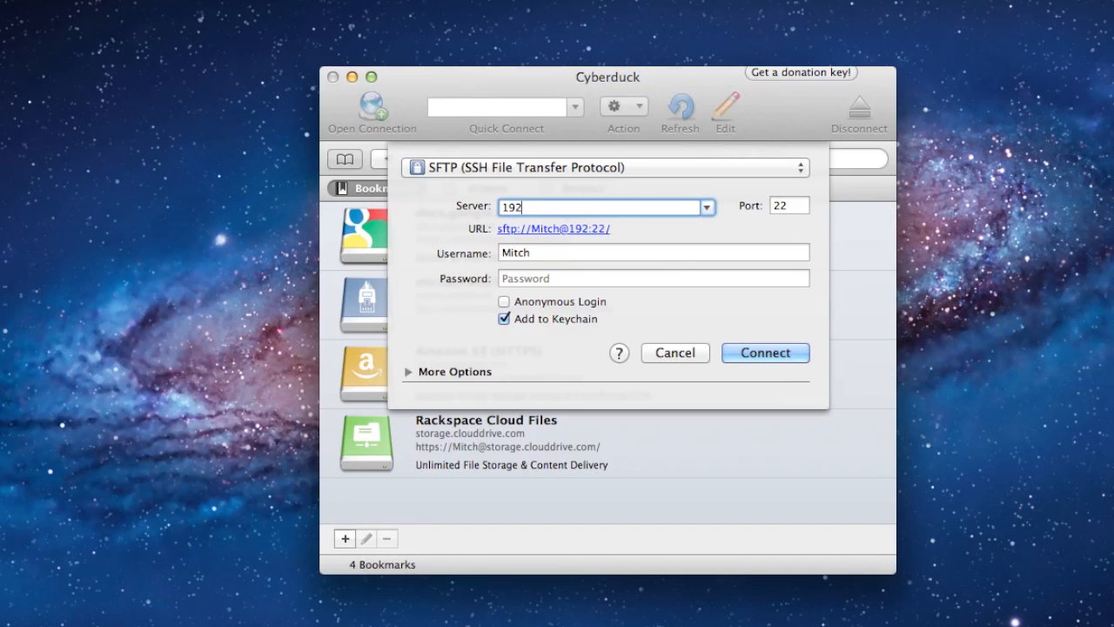
type(".168.1.4")
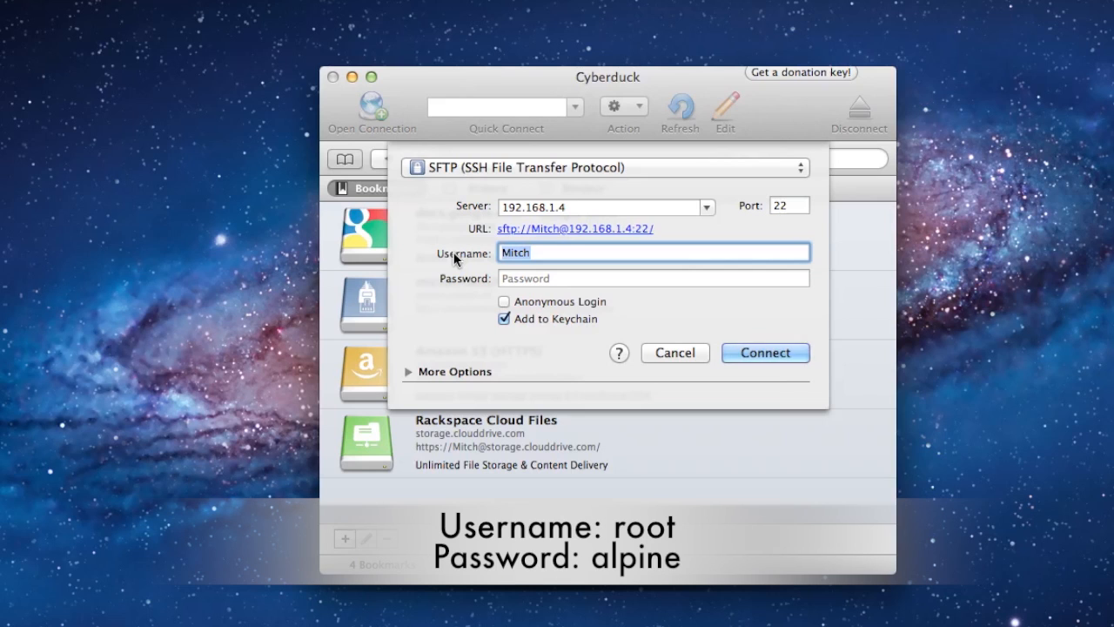
type("root")
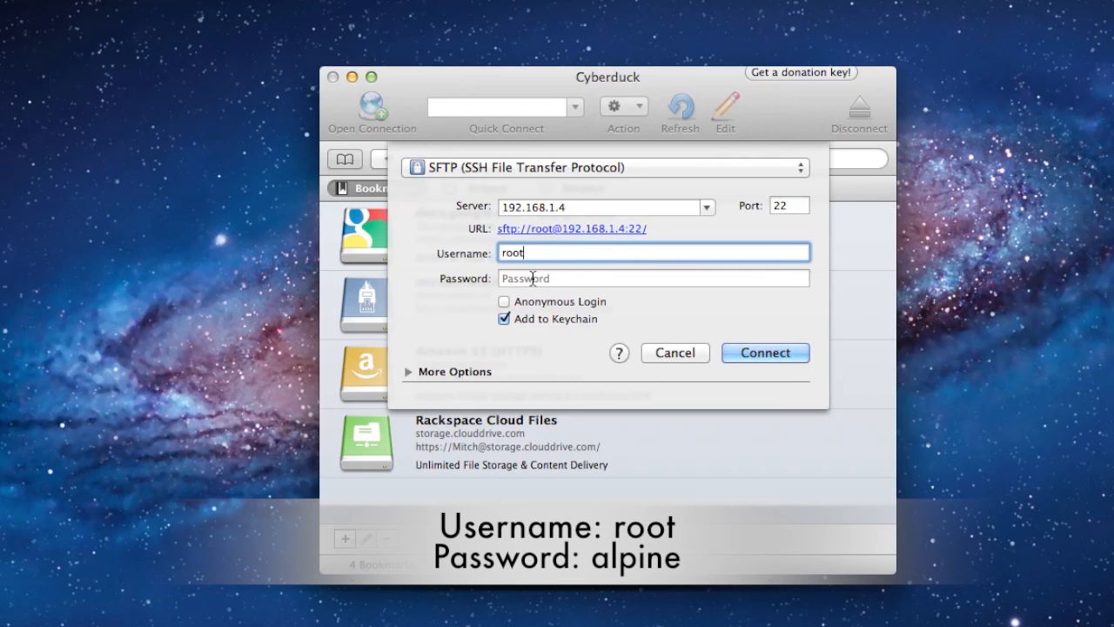
left_click(653, 278)
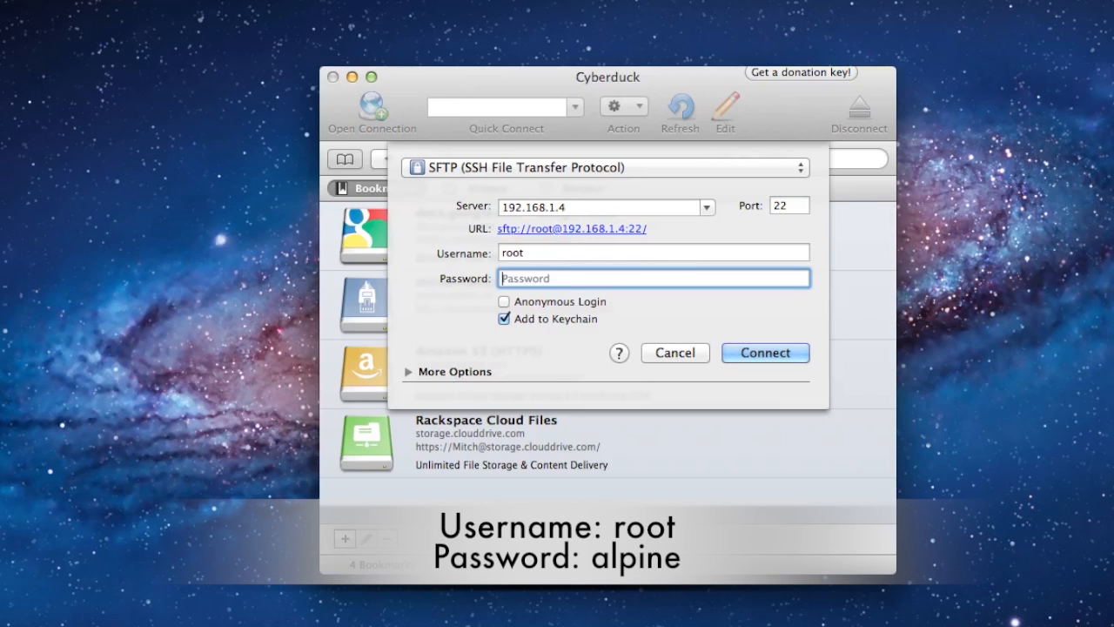
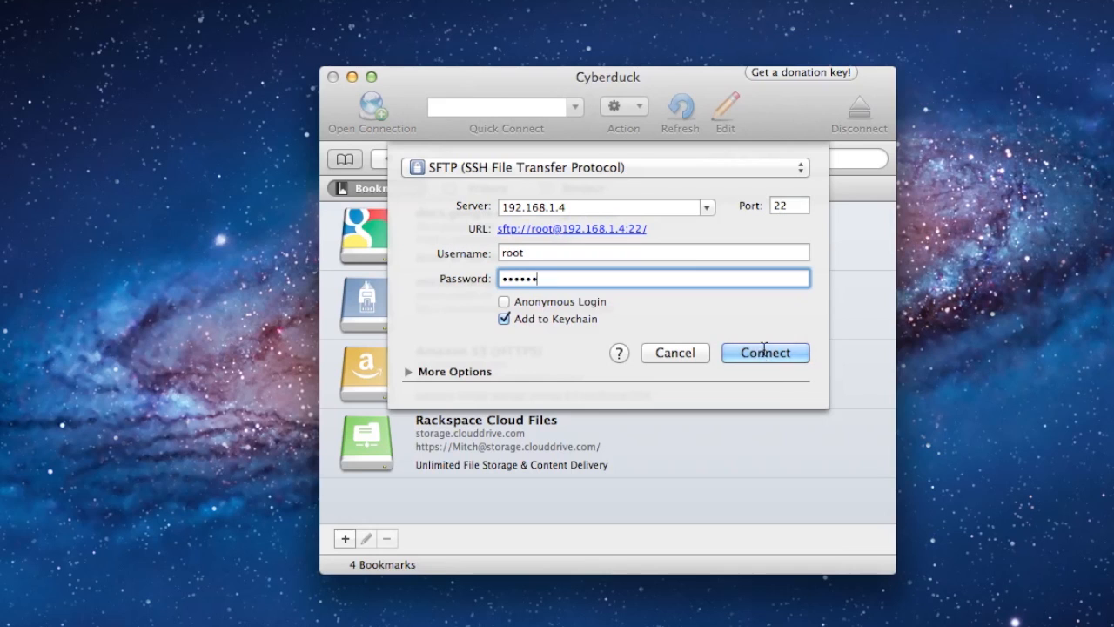
left_click(765, 352)
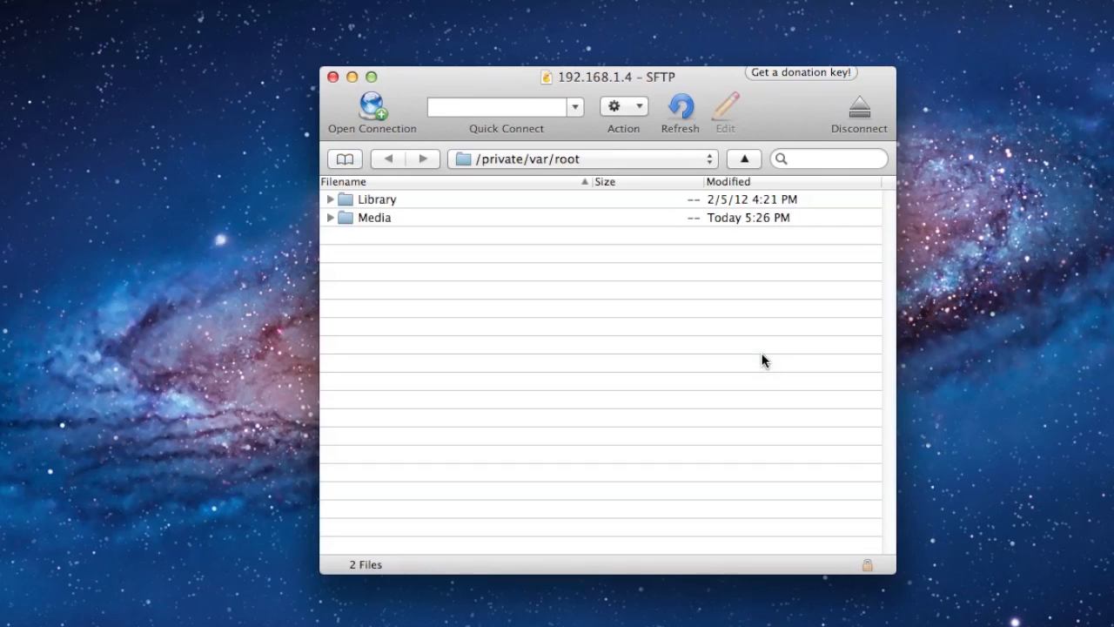
mouse_move(448, 86)
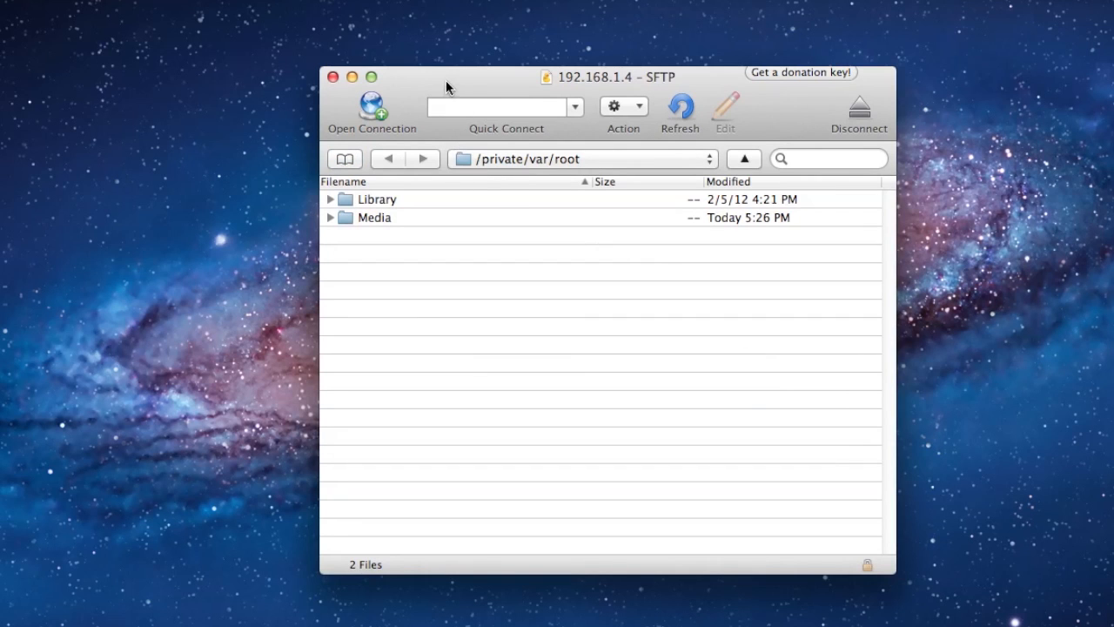
- Browse the phone's filesystem through var and root into the Media folder
left_click_drag(449, 78, 488, 83)
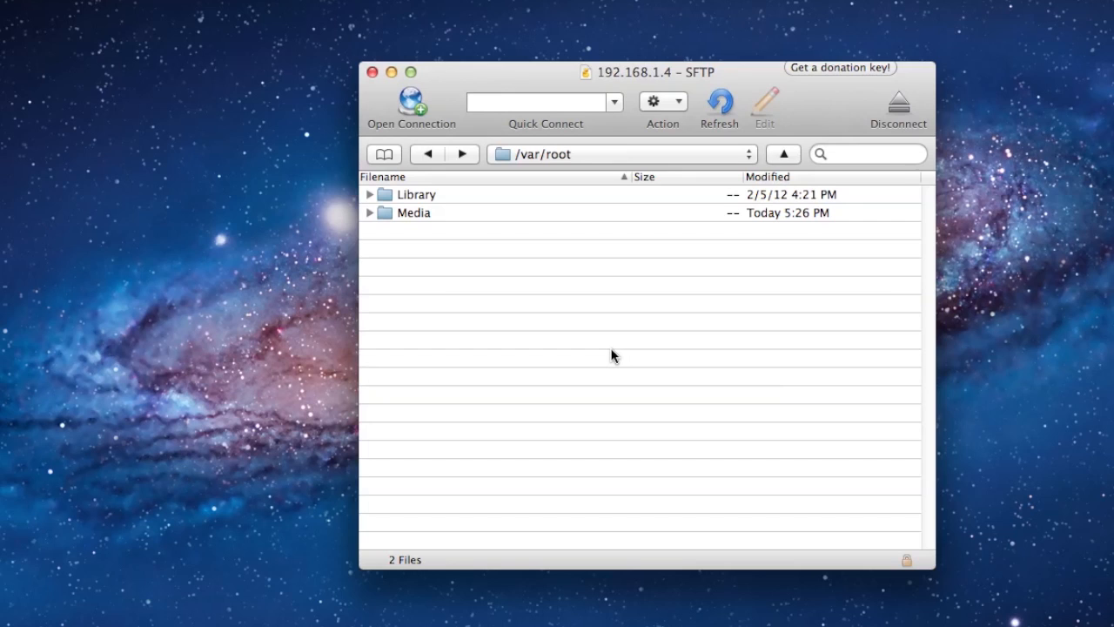
mouse_move(435, 250)
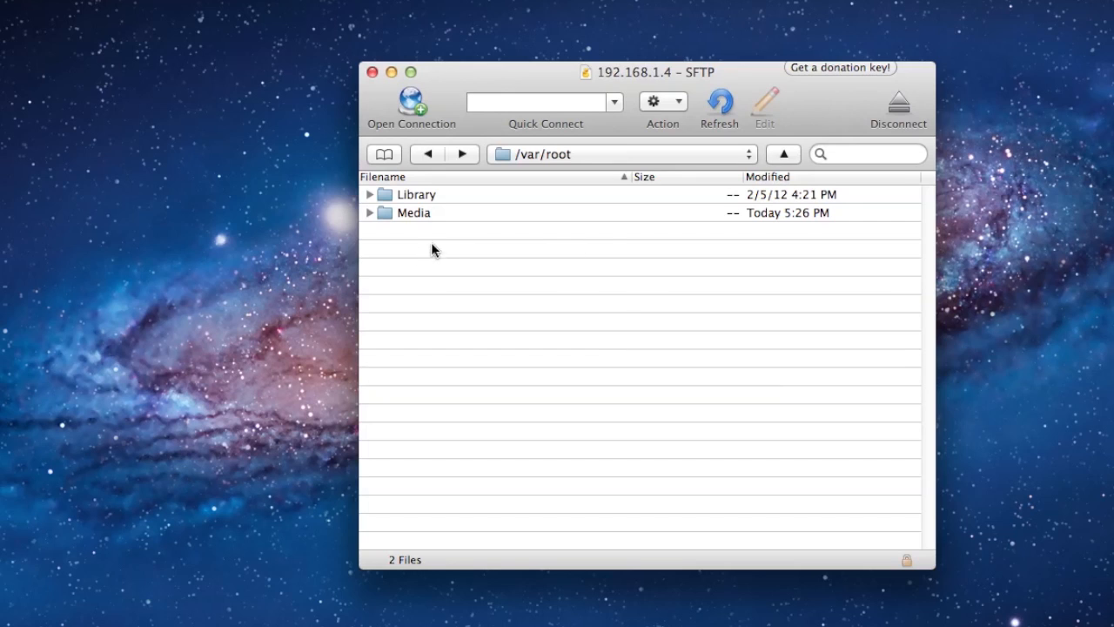
left_click(618, 154)
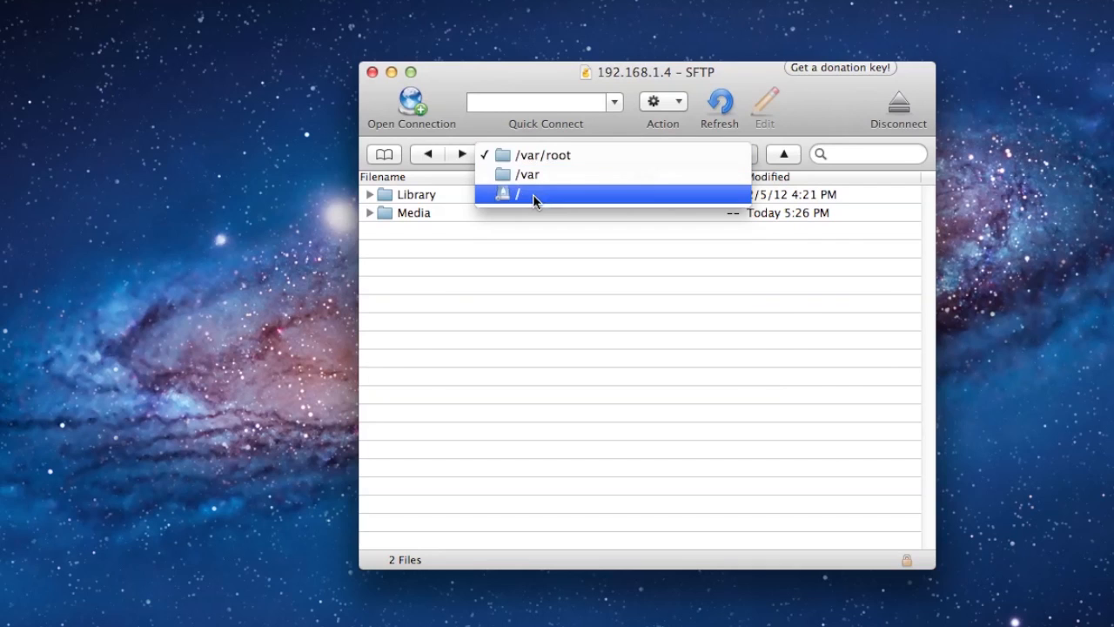
left_click(517, 194)
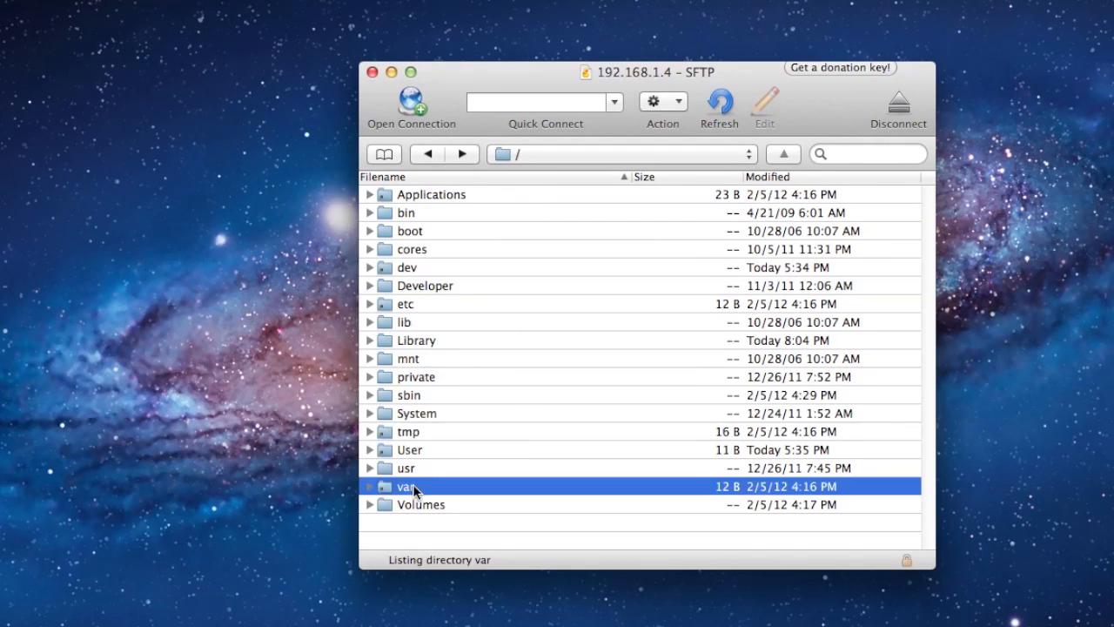
double_click(406, 486)
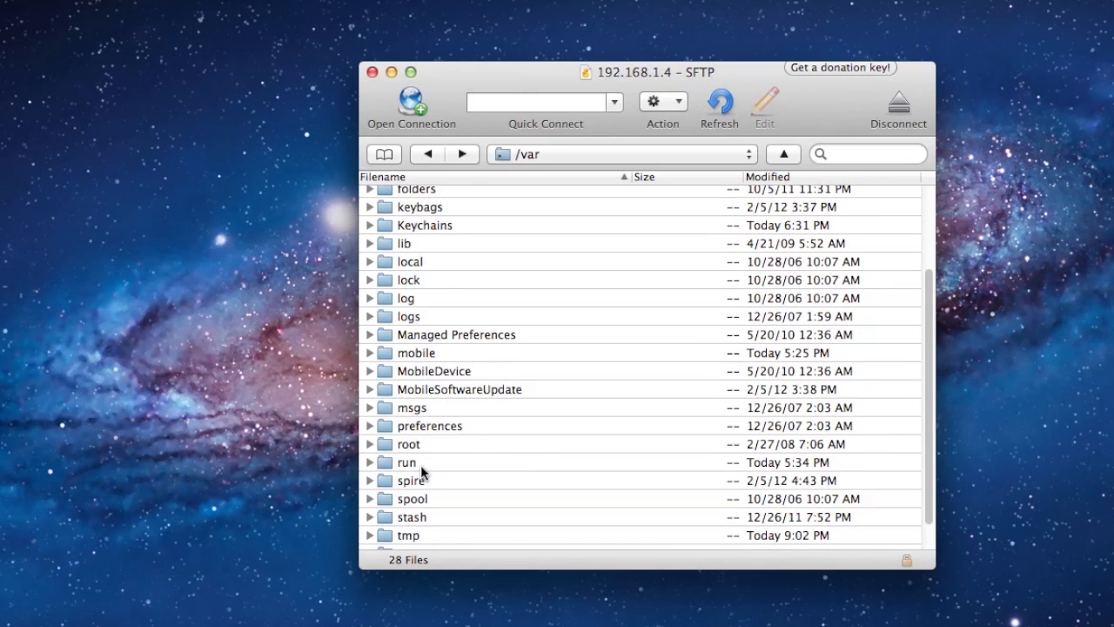
double_click(408, 444)
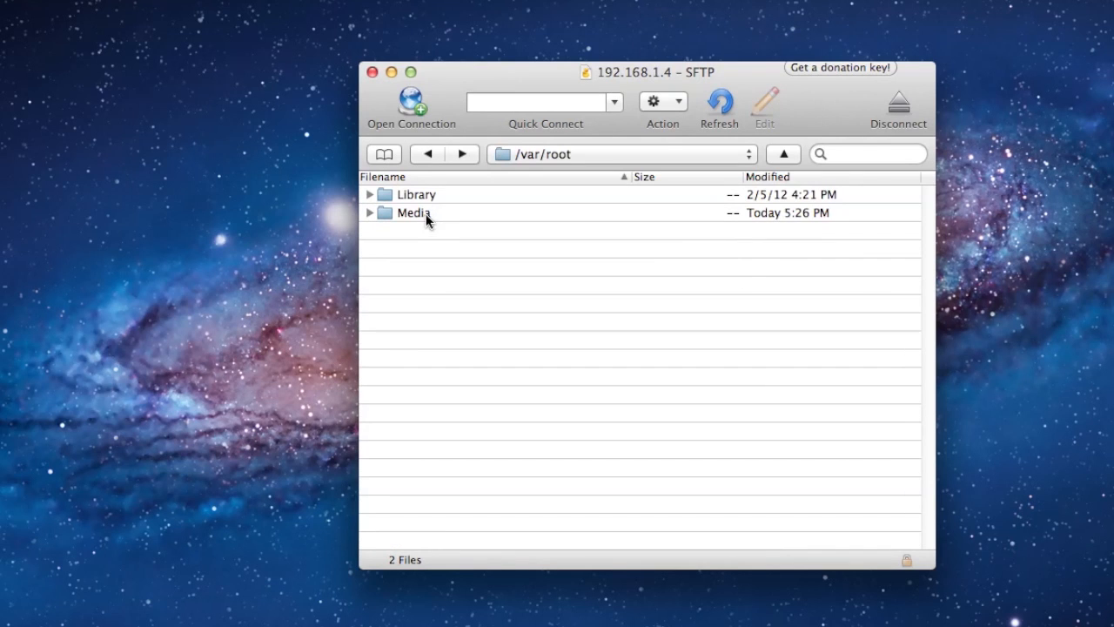
double_click(414, 212)
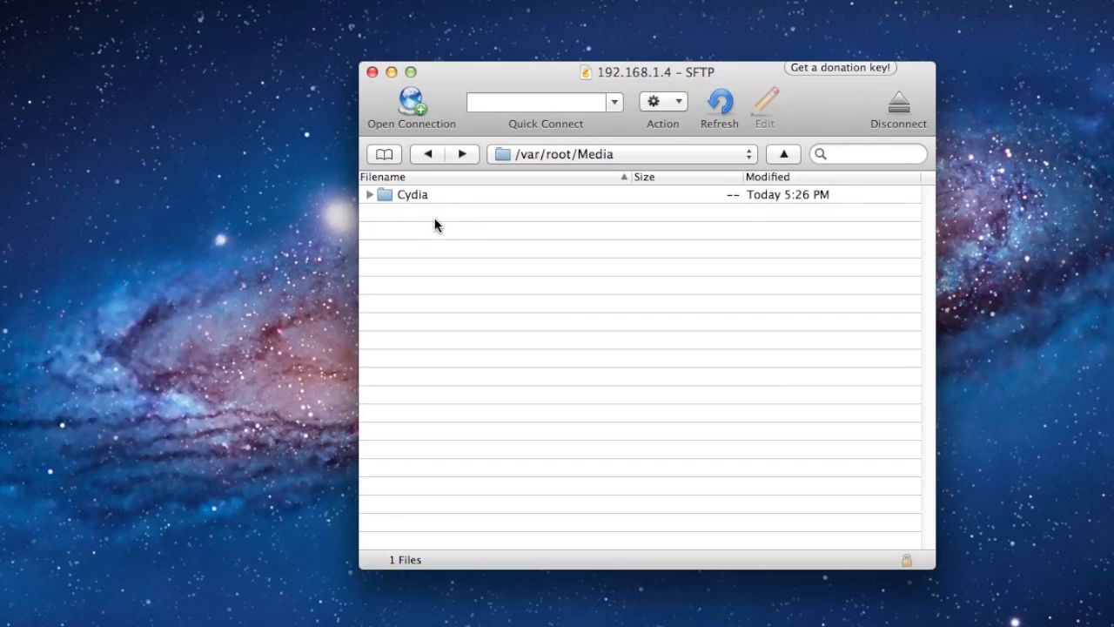
mouse_move(443, 225)
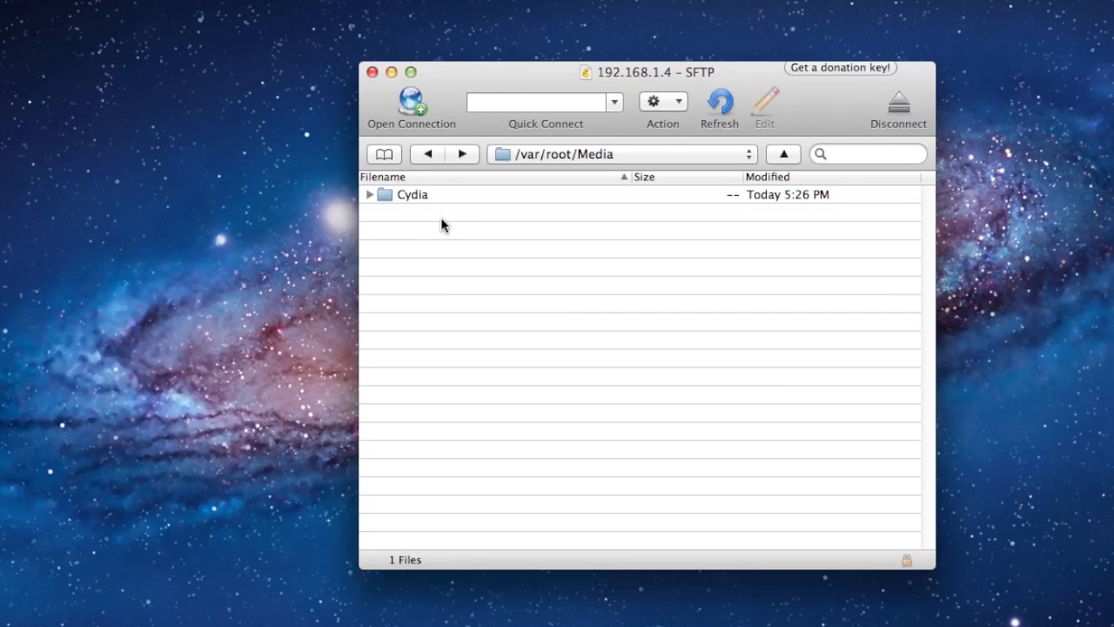
mouse_move(414, 205)
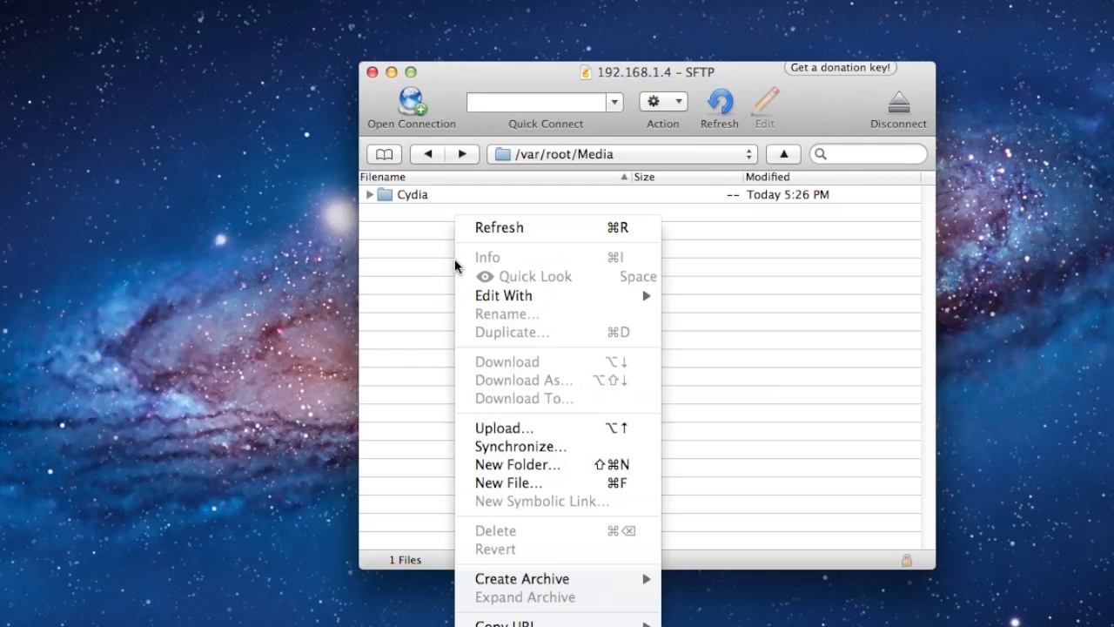
- Open Media/Cydia to reveal AutoInstall, cancelling both New Folder attempts
left_click(517, 463)
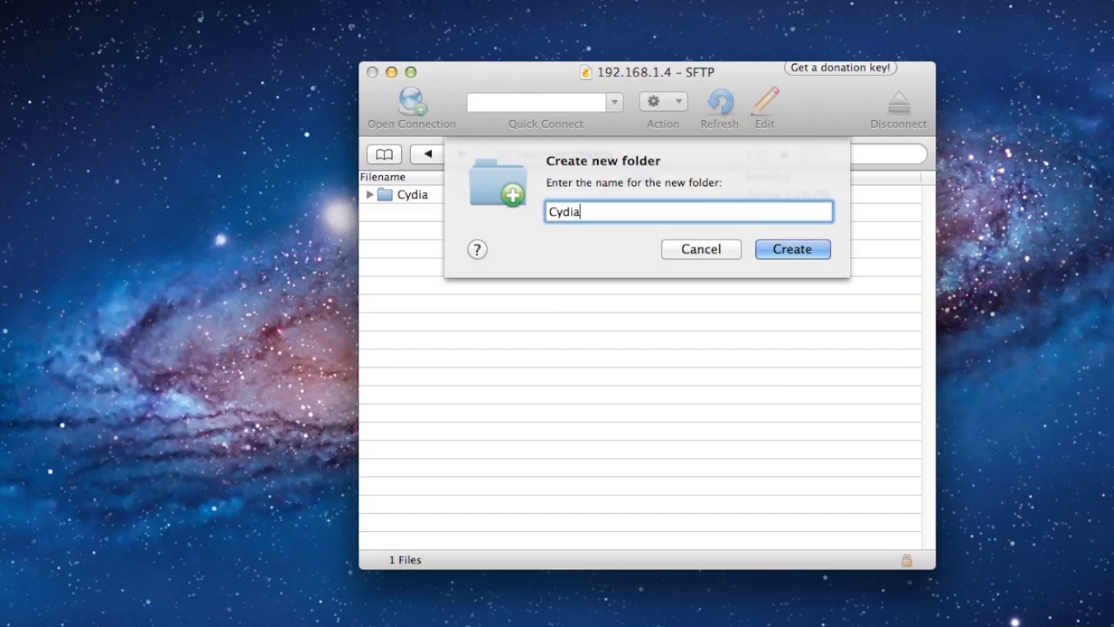
mouse_move(730, 258)
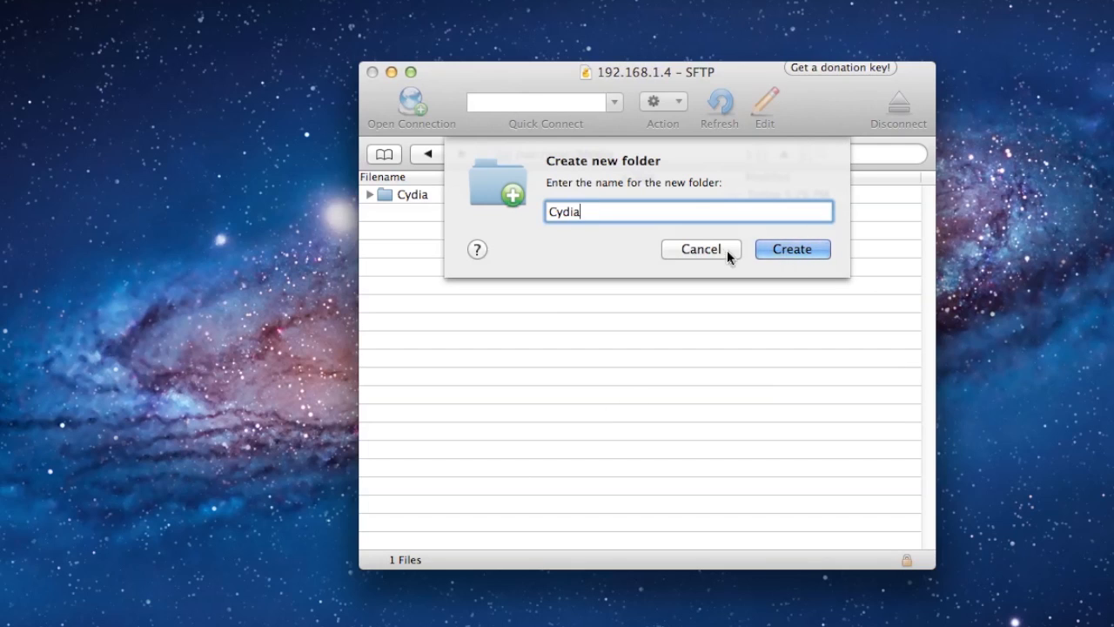
left_click(791, 249)
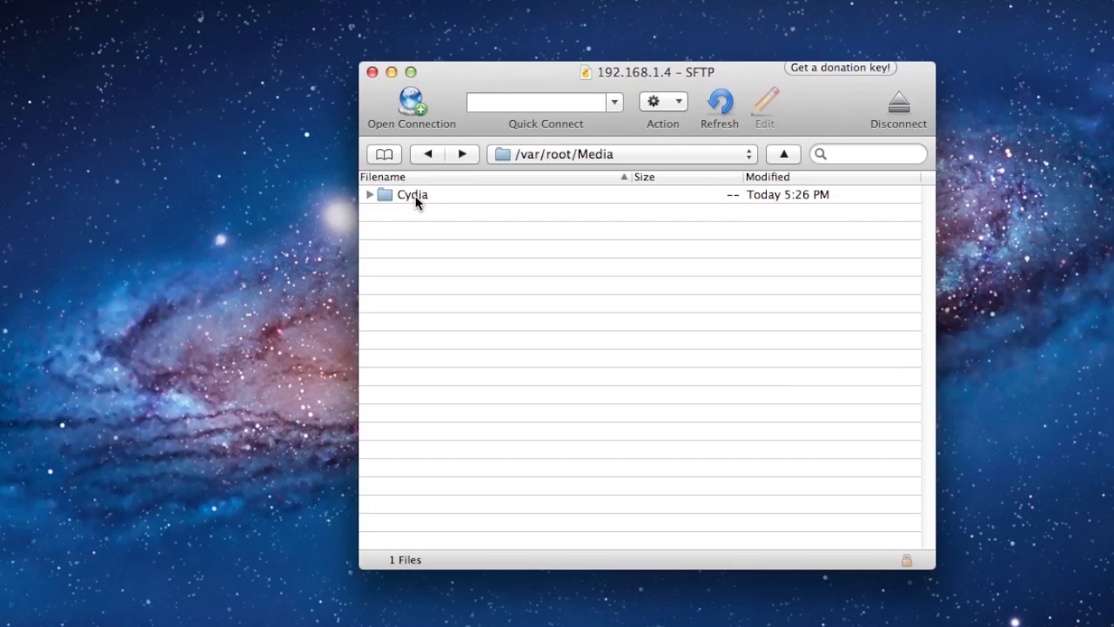
double_click(411, 194)
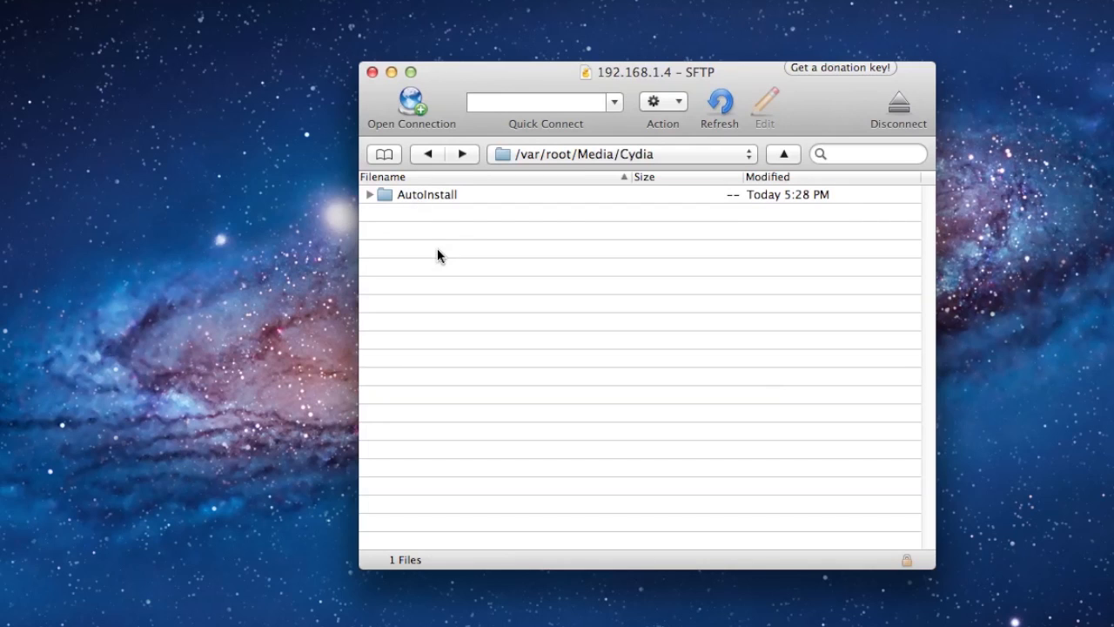
mouse_move(420, 229)
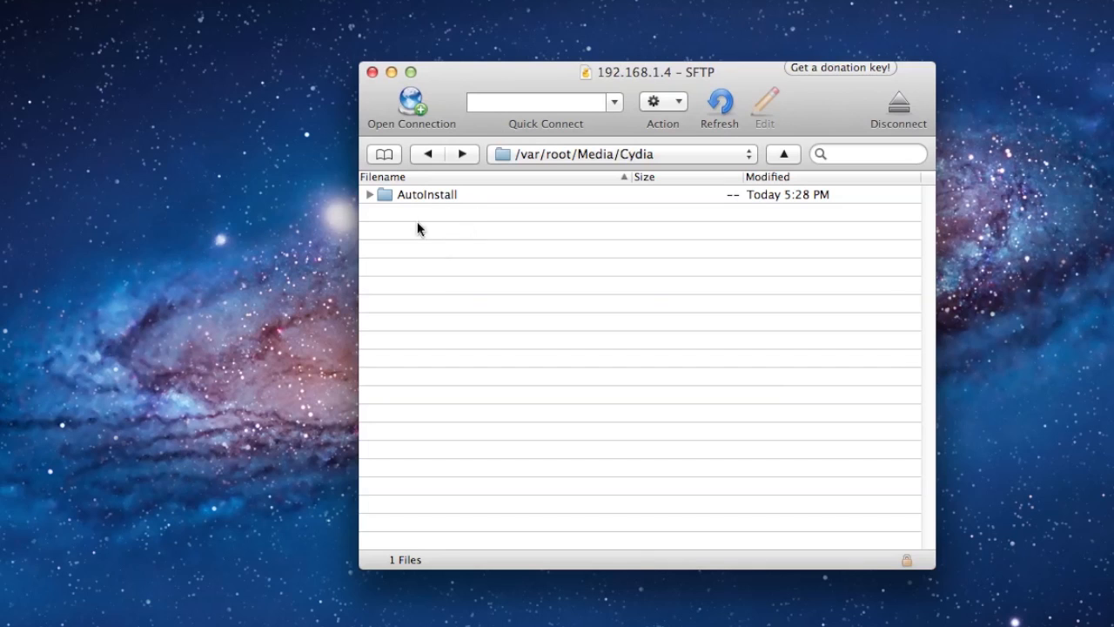
right_click(420, 229)
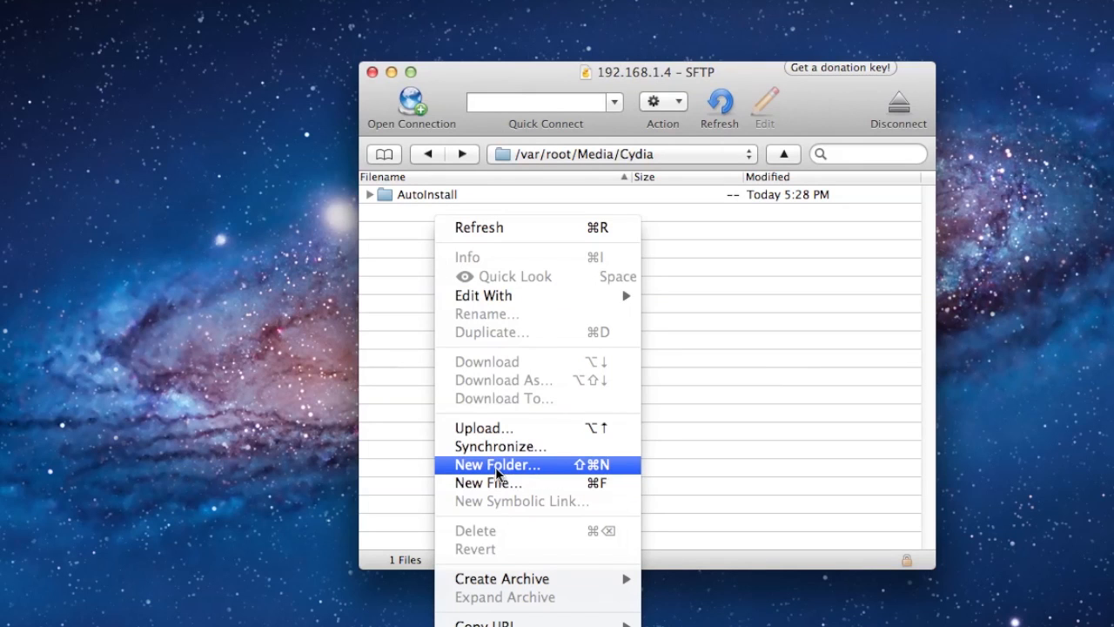
left_click(496, 464)
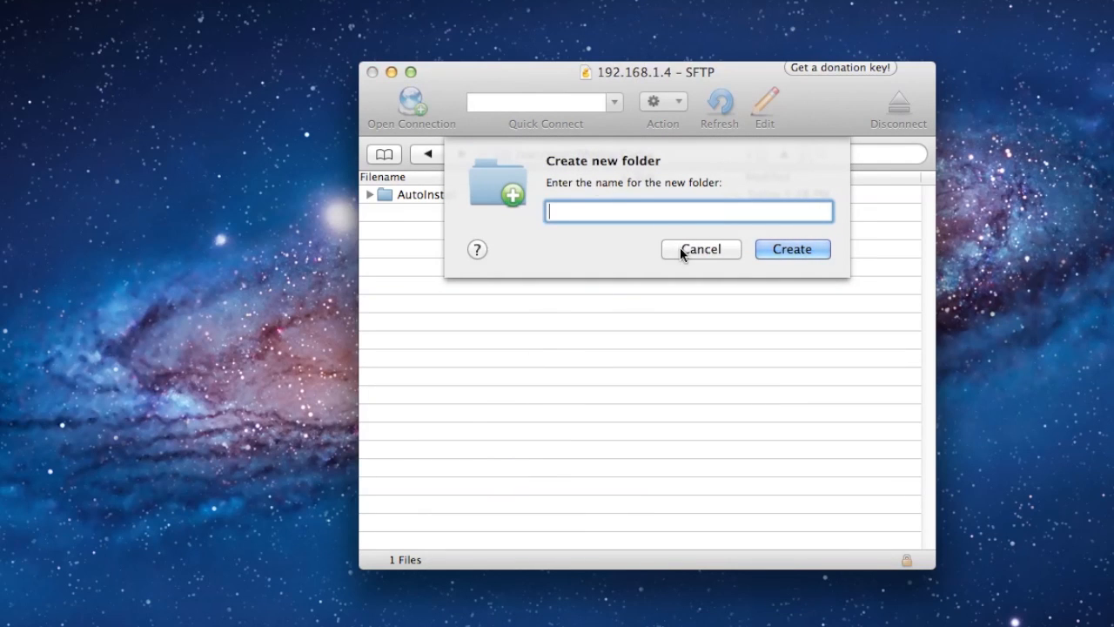
left_click(700, 249)
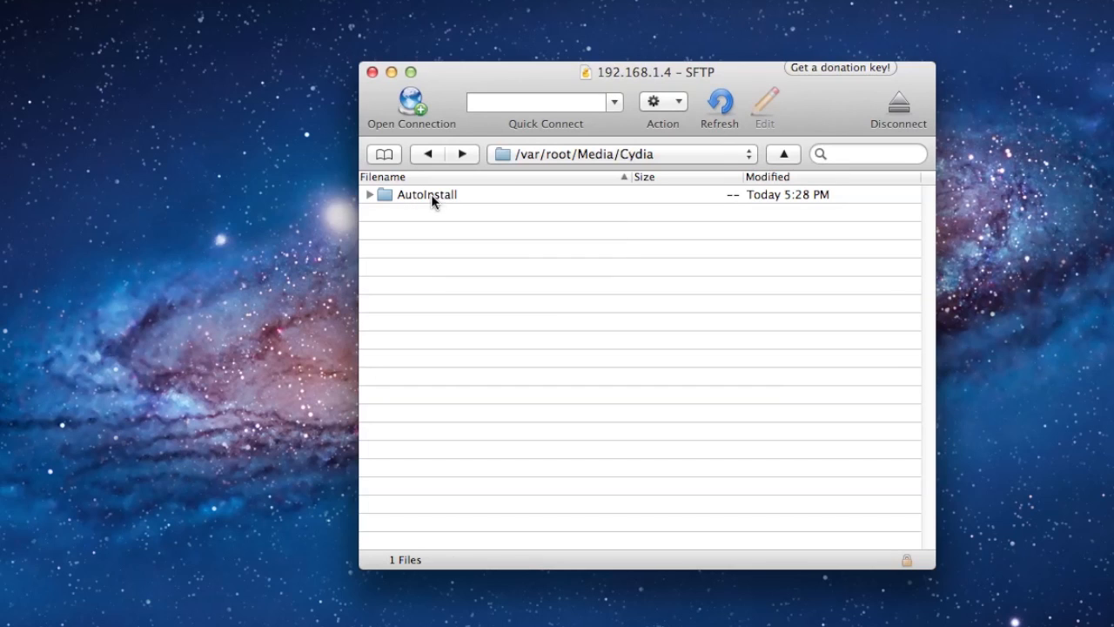
double_click(426, 194)
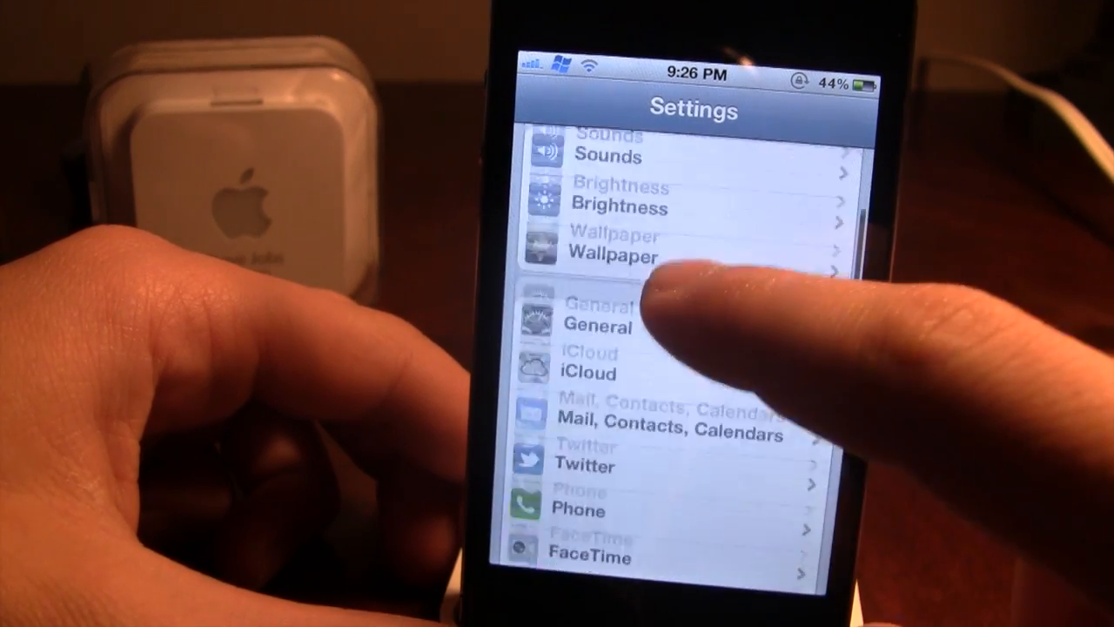
- Open iCaughtU Pro in Settings and scroll through its alert and power-down options
scroll("down", 3)
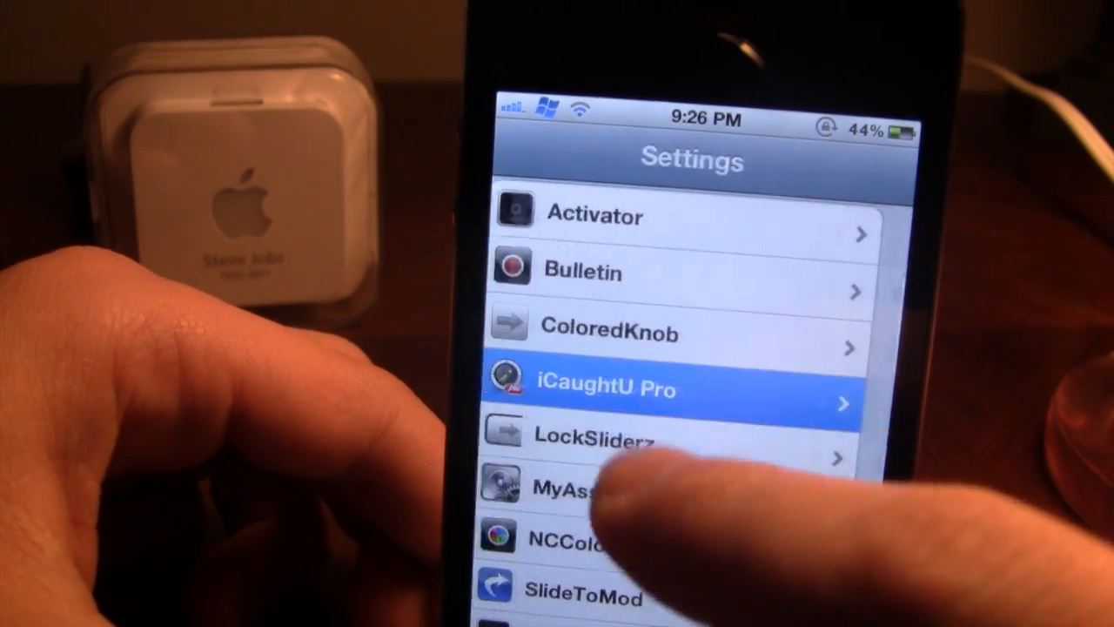
left_click(606, 387)
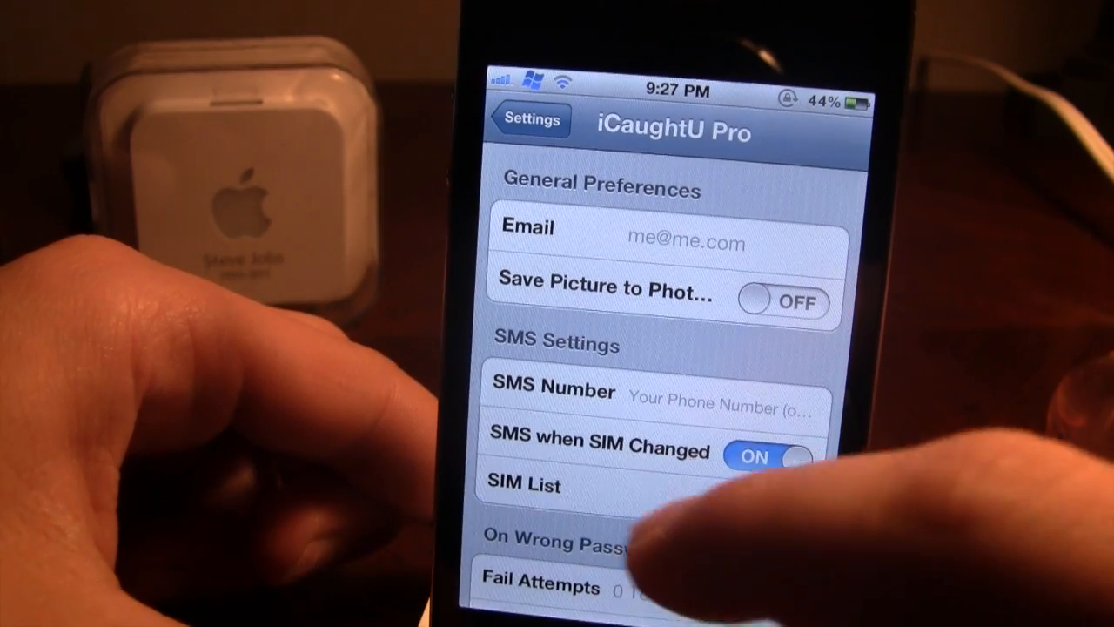
scroll("down", 3)
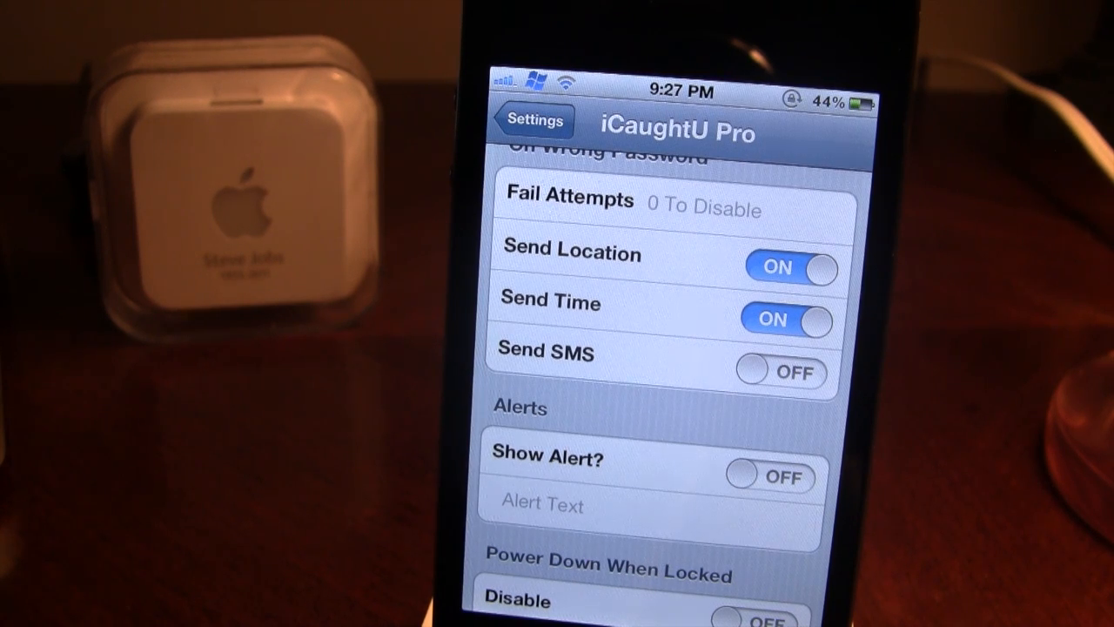
scroll("down", 3)
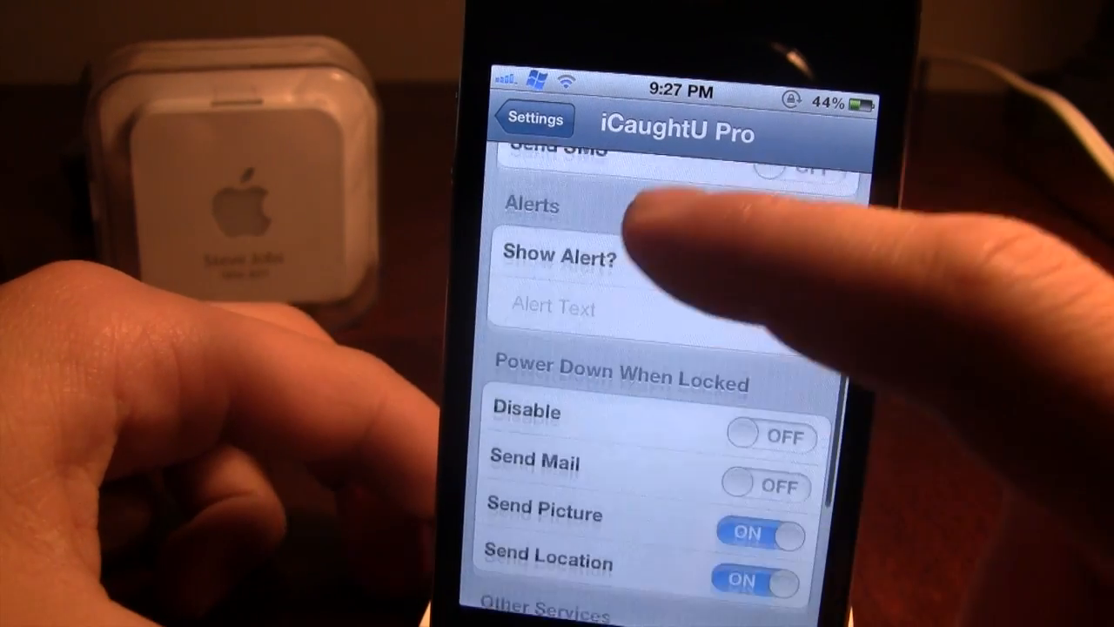